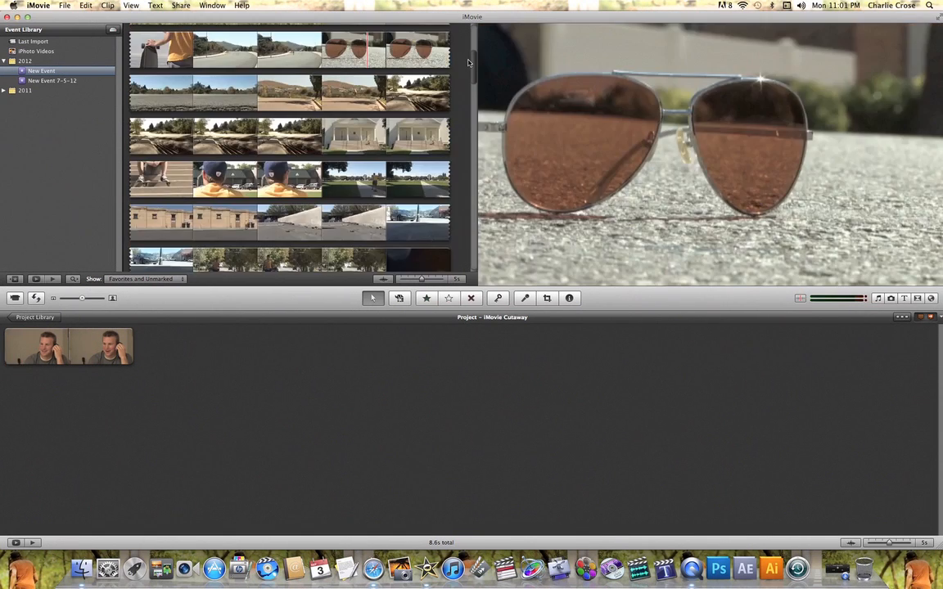
# - Mark a range of the skateboarding street footage and add it as a cutaway above the interview clip
pyautogui.scroll(-3)
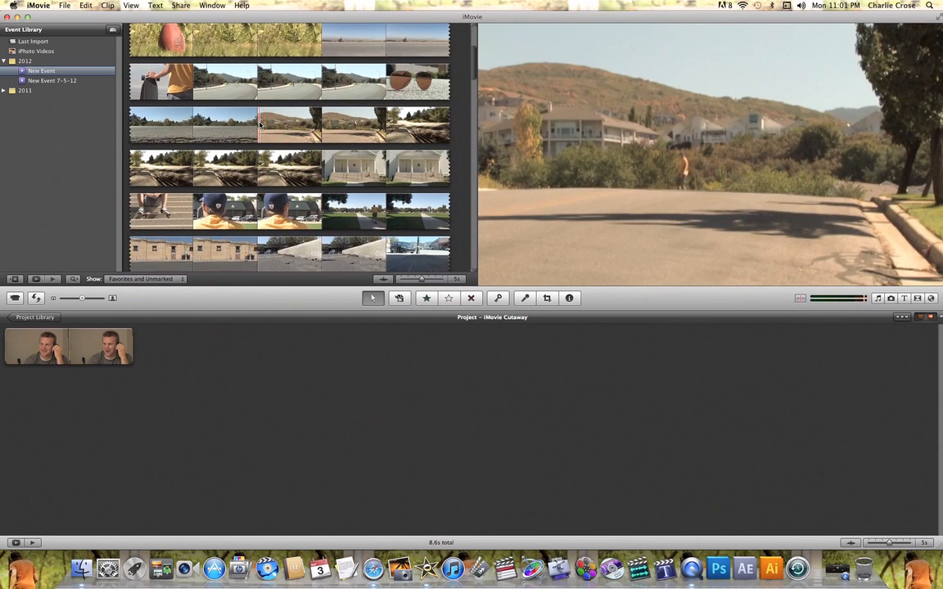
pyautogui.click(309, 126)
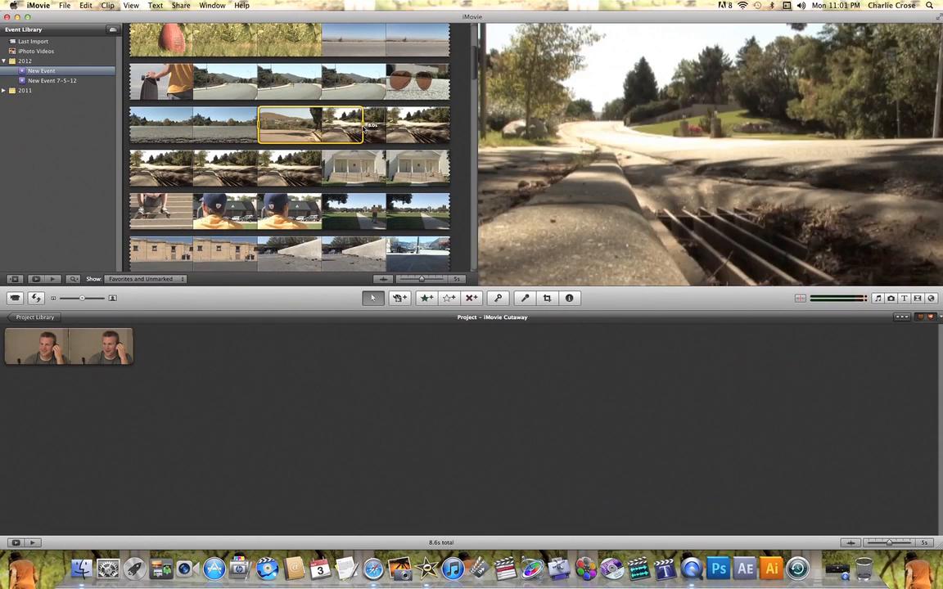
pyautogui.moveTo(282, 133)
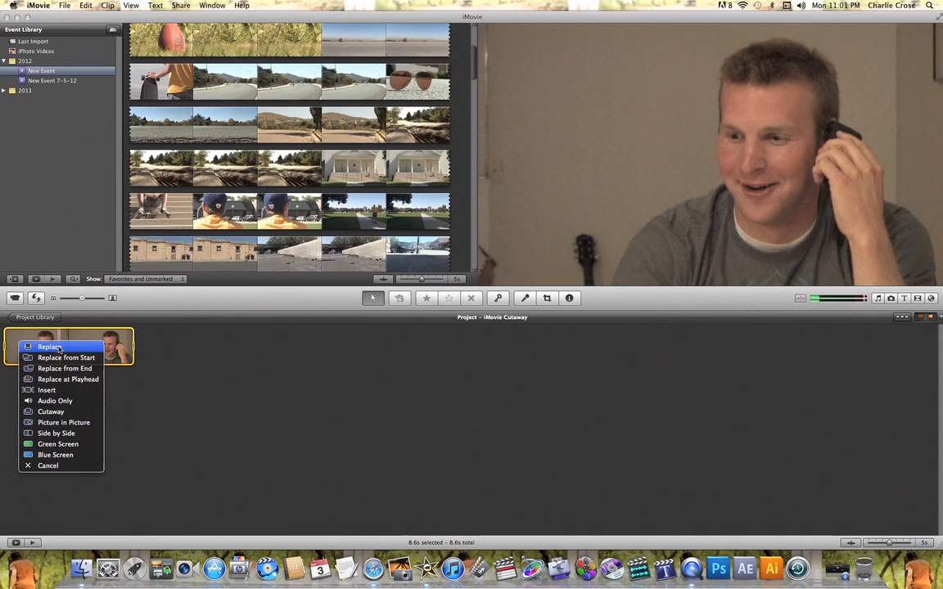
pyautogui.moveTo(63, 422)
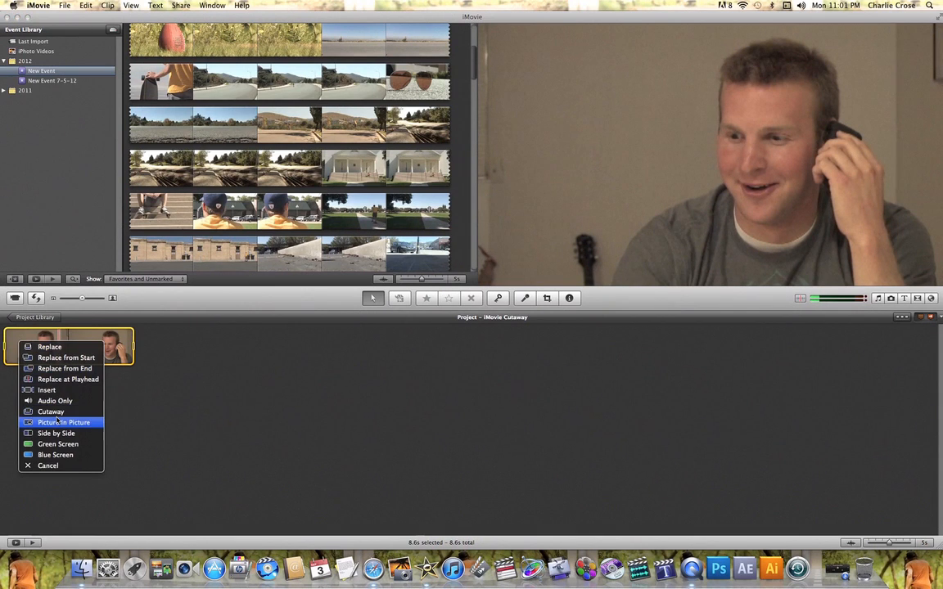
pyautogui.moveTo(51, 411)
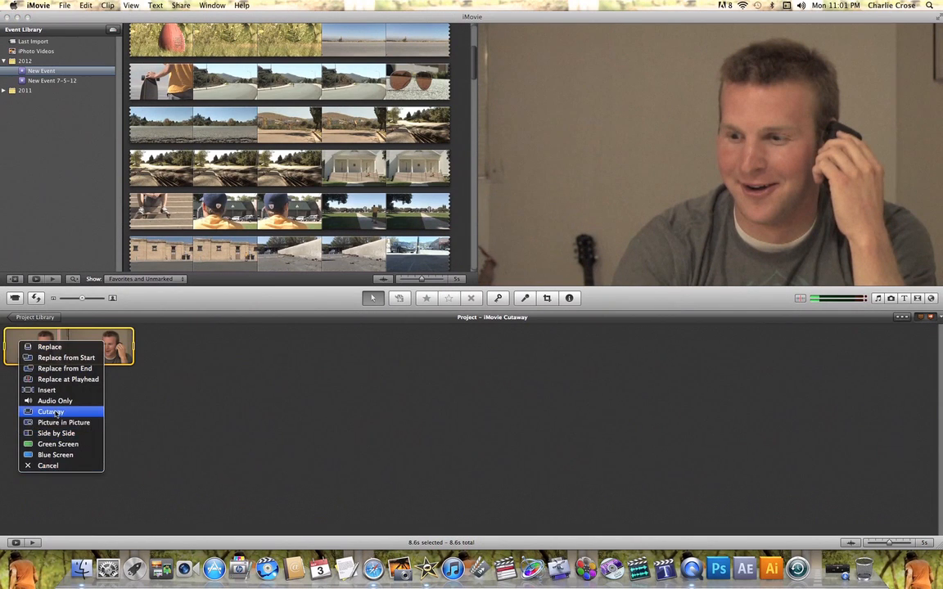
pyautogui.click(50, 412)
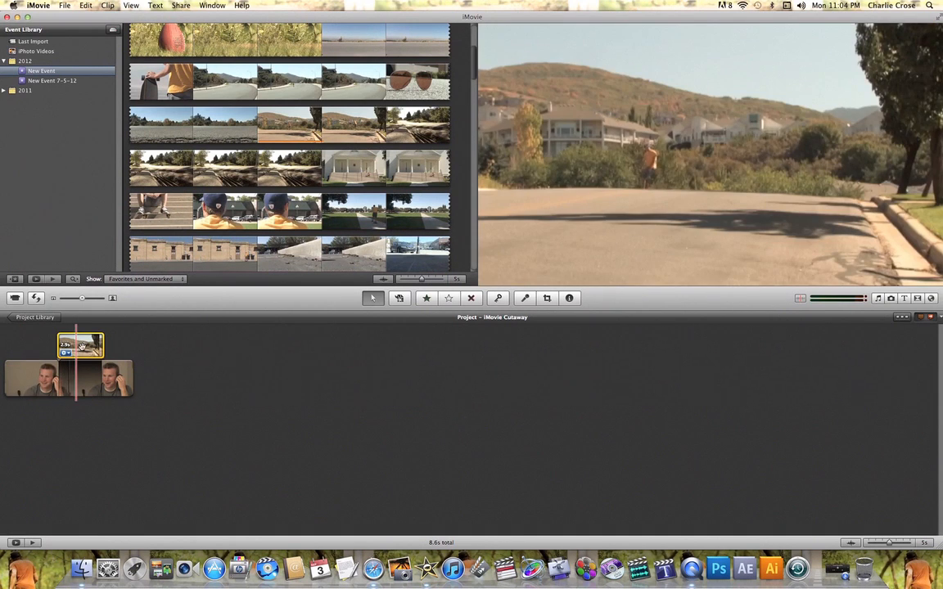
pyautogui.click(547, 298)
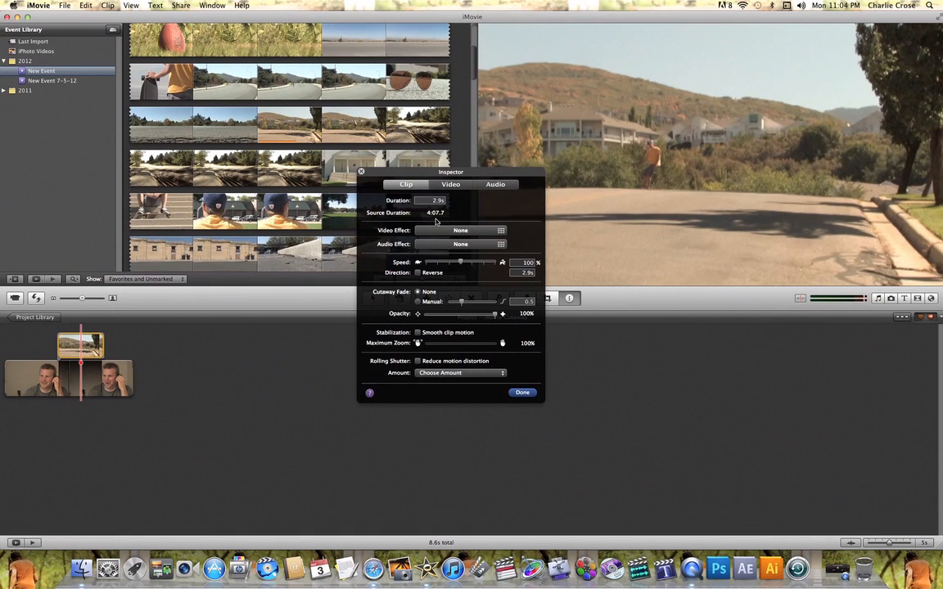
pyautogui.moveTo(444, 261)
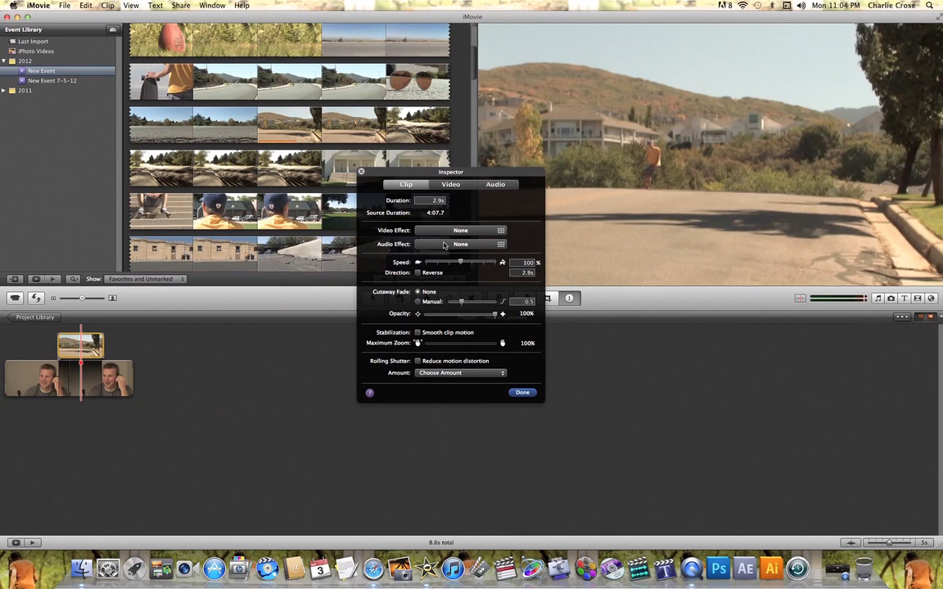
pyautogui.click(450, 184)
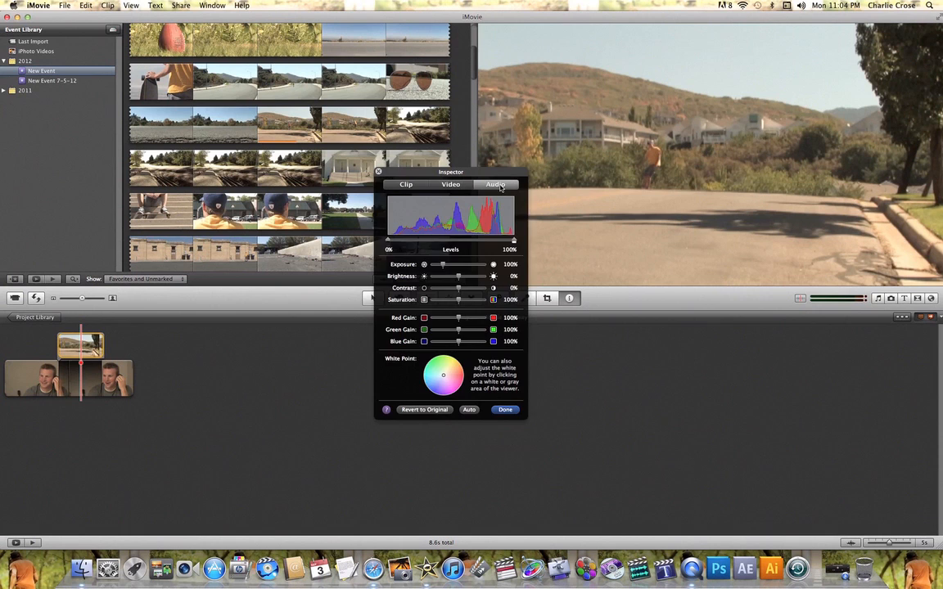
pyautogui.click(495, 184)
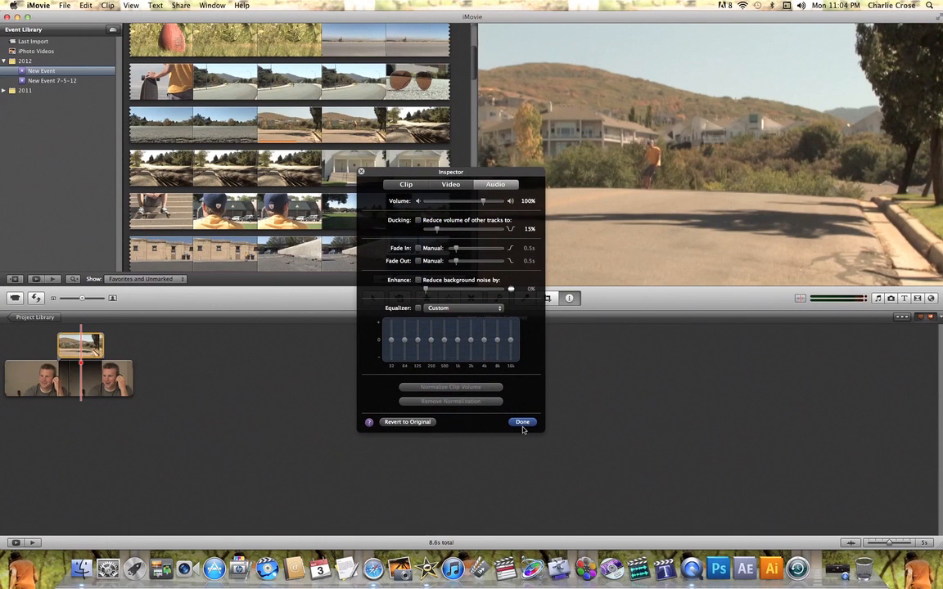
pyautogui.click(522, 422)
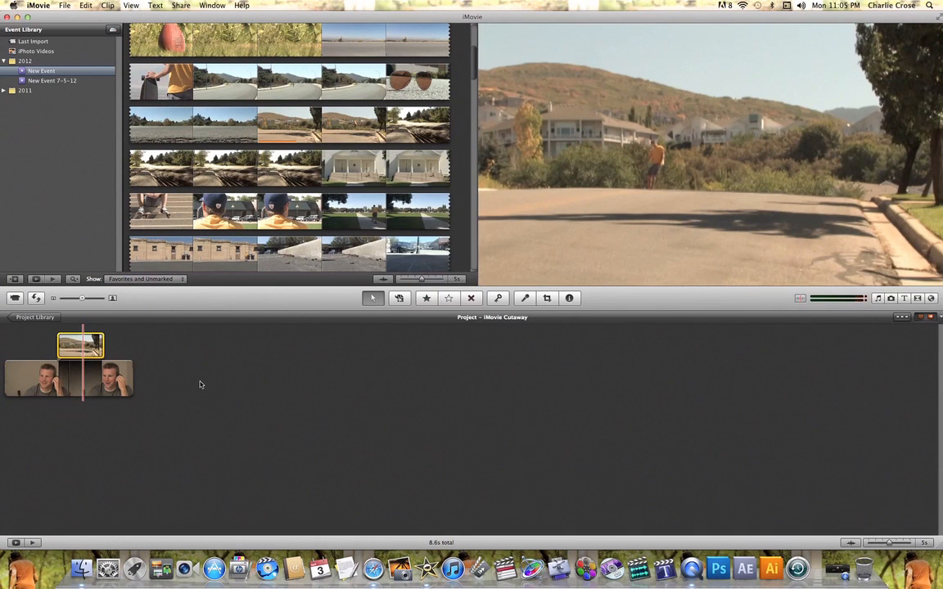